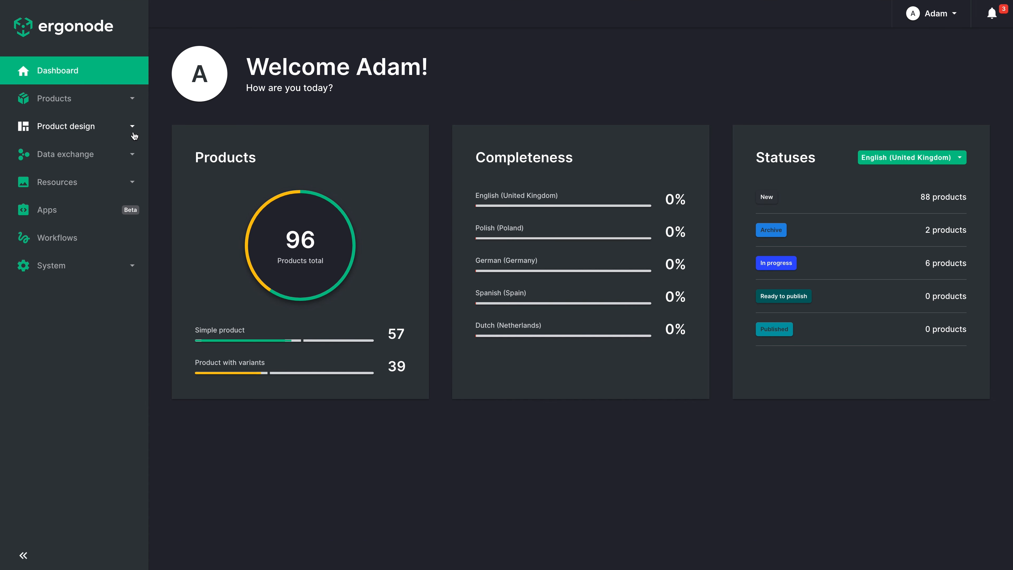
# Step: Reach the empty Category attributes page under Product design
pyautogui.click(64, 126)
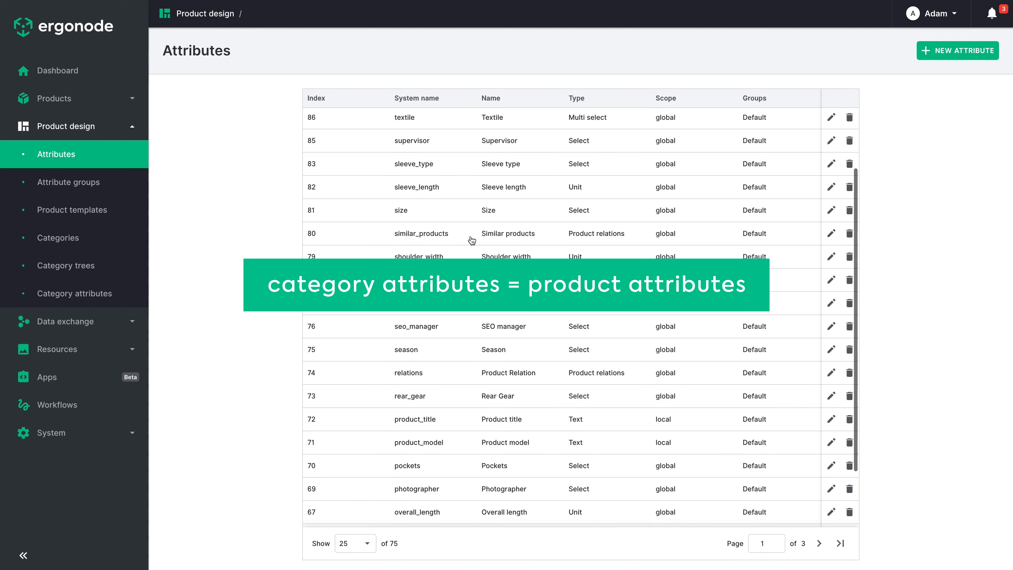
pyautogui.scroll(-3)
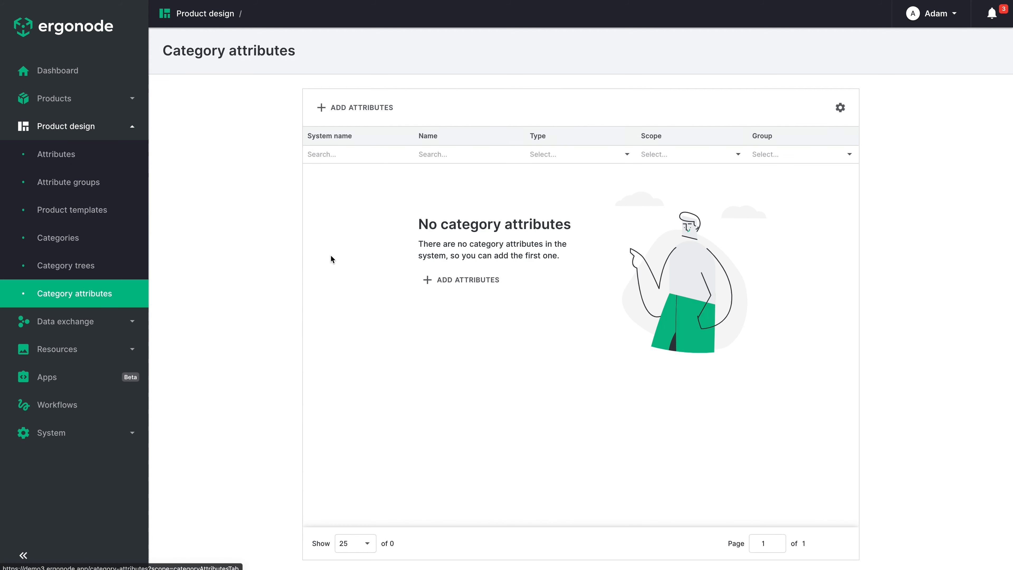
# Step: Assign bike_pedals, short_description and similar_products as category attributes, then go to Categories
pyautogui.click(354, 107)
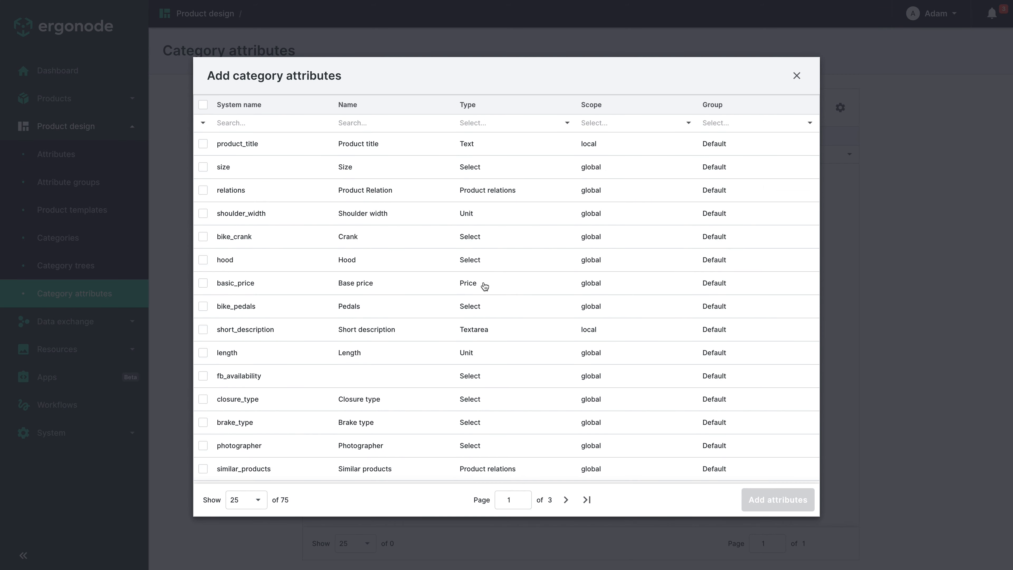
pyautogui.click(202, 306)
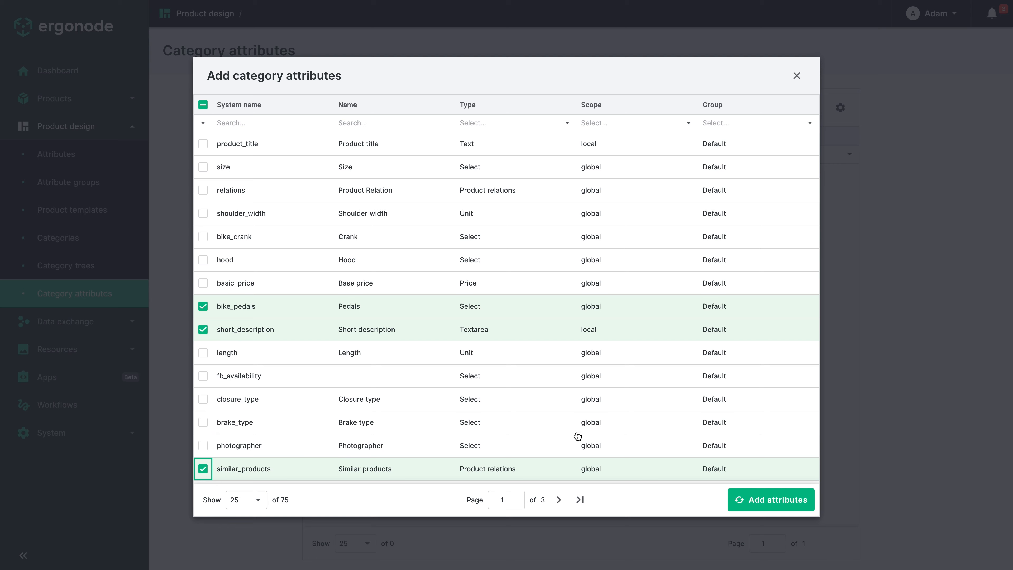
pyautogui.click(771, 499)
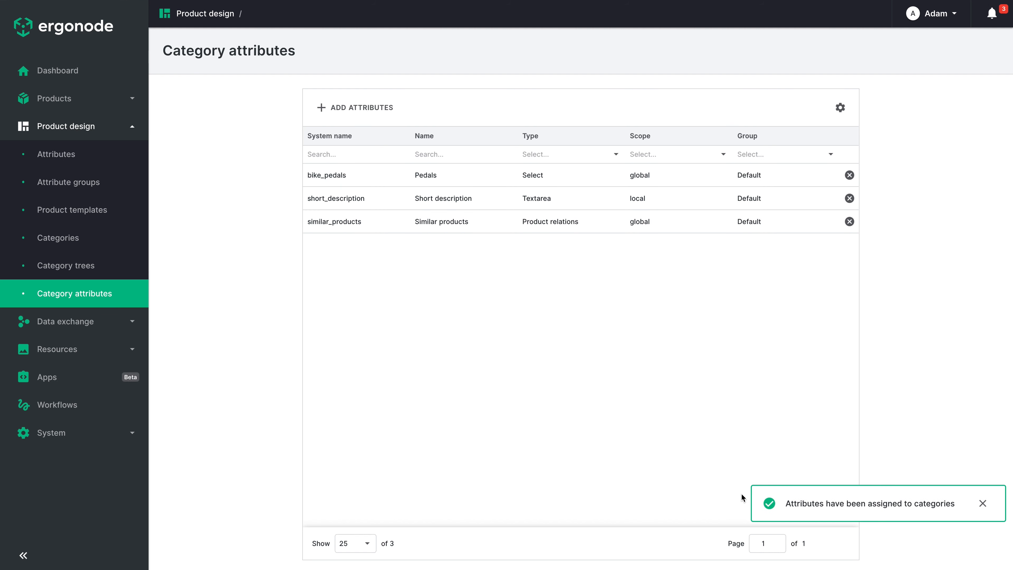
pyautogui.click(58, 237)
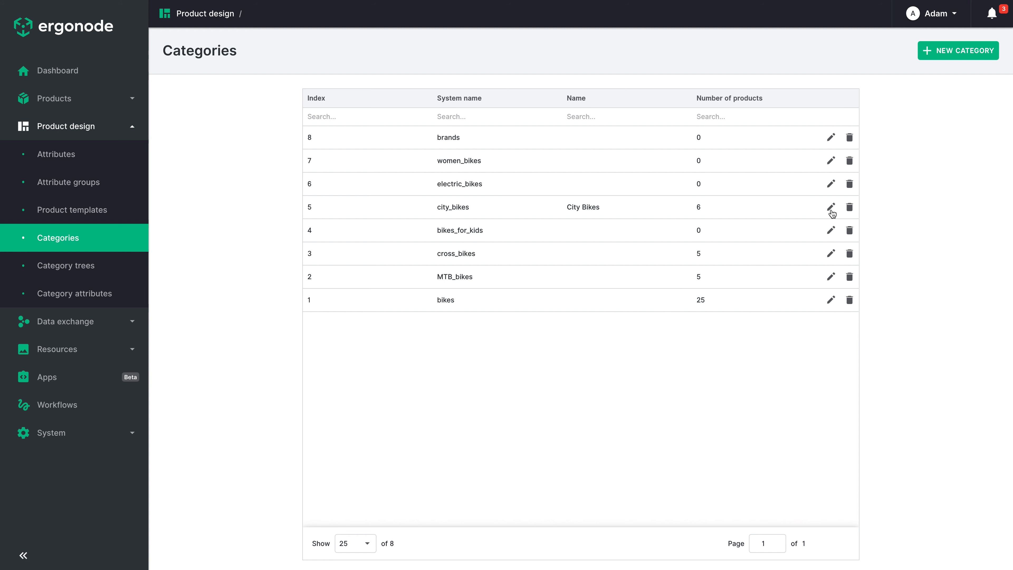
# Step: Edit city_bikes and set its Pedals value to Metal
pyautogui.click(831, 206)
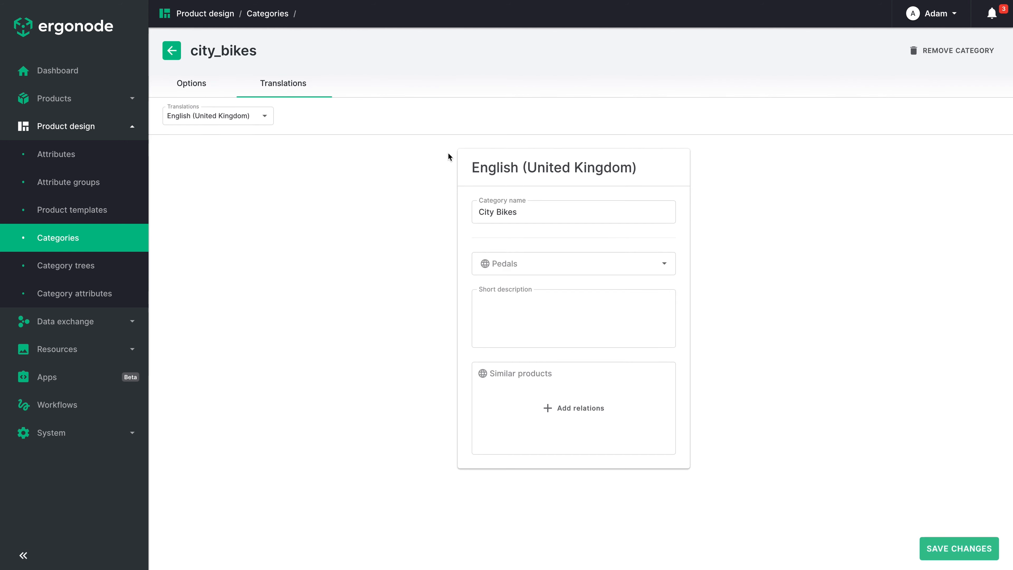
pyautogui.click(573, 263)
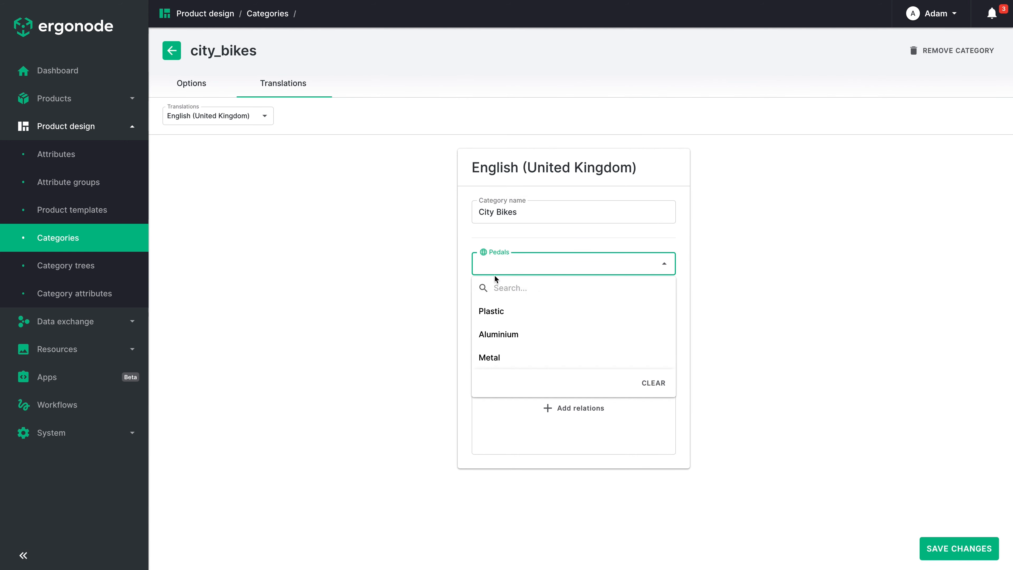
pyautogui.click(489, 357)
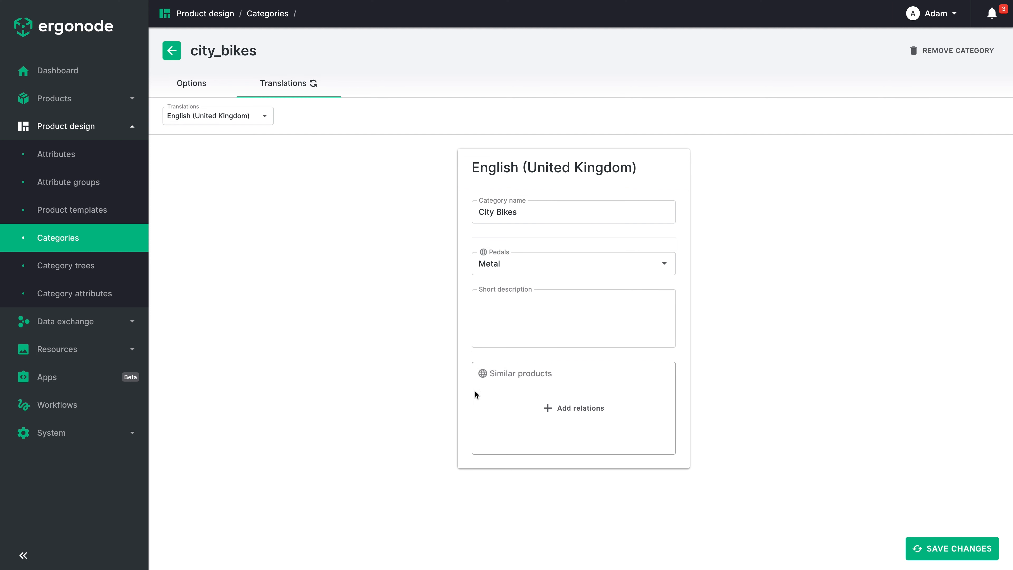
pyautogui.moveTo(521, 277)
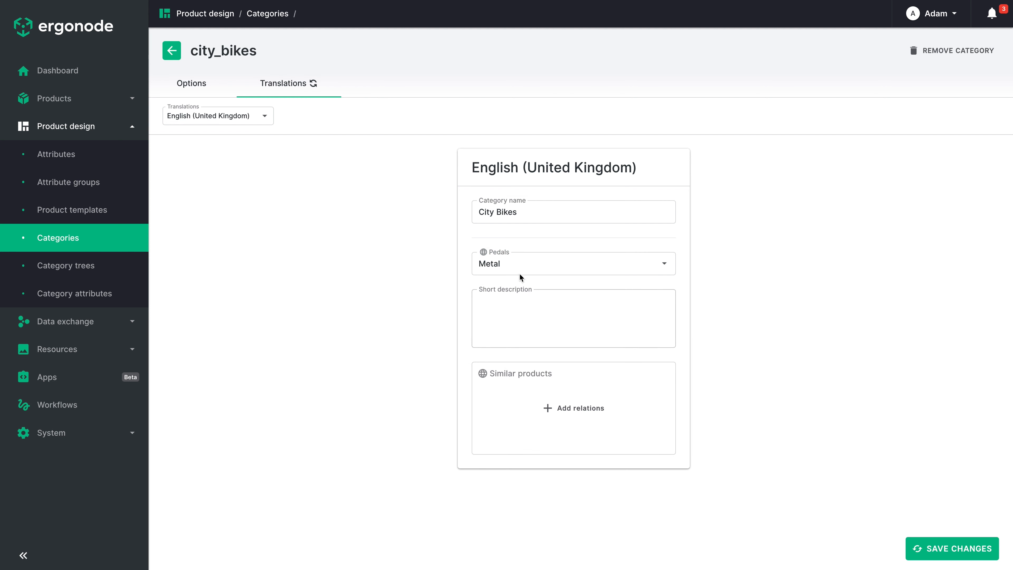
pyautogui.moveTo(486, 464)
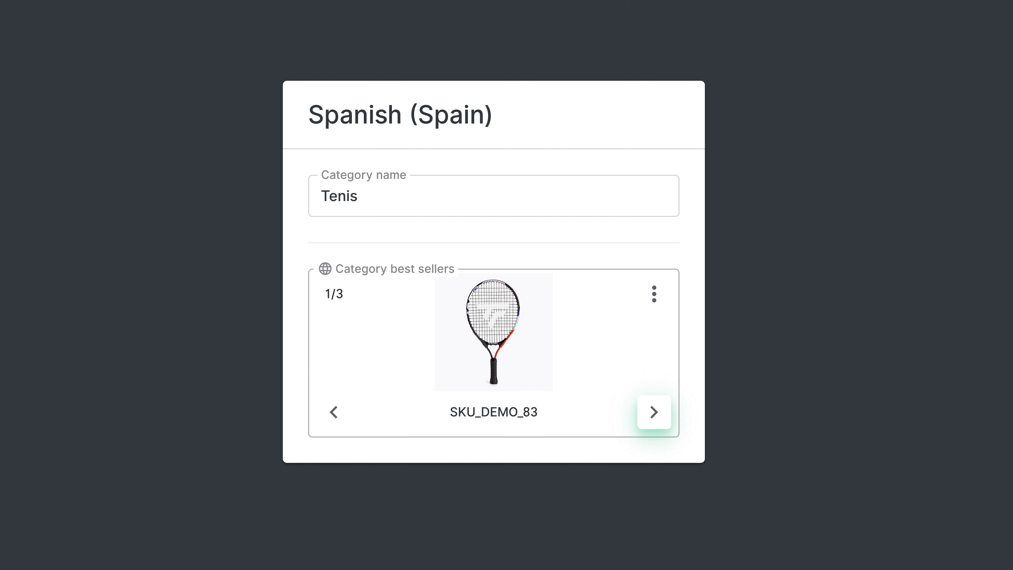
# Step: Start a new attribute and show its list of attribute types
pyautogui.click(654, 411)
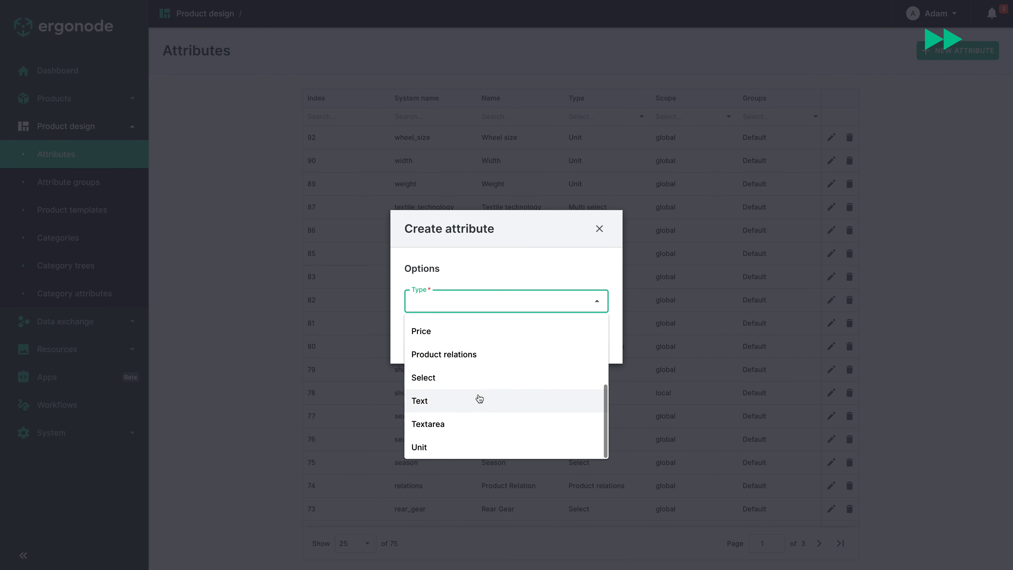
# Step: Create the category_name Text attribute and the category_description Textarea attribute
pyautogui.click(420, 400)
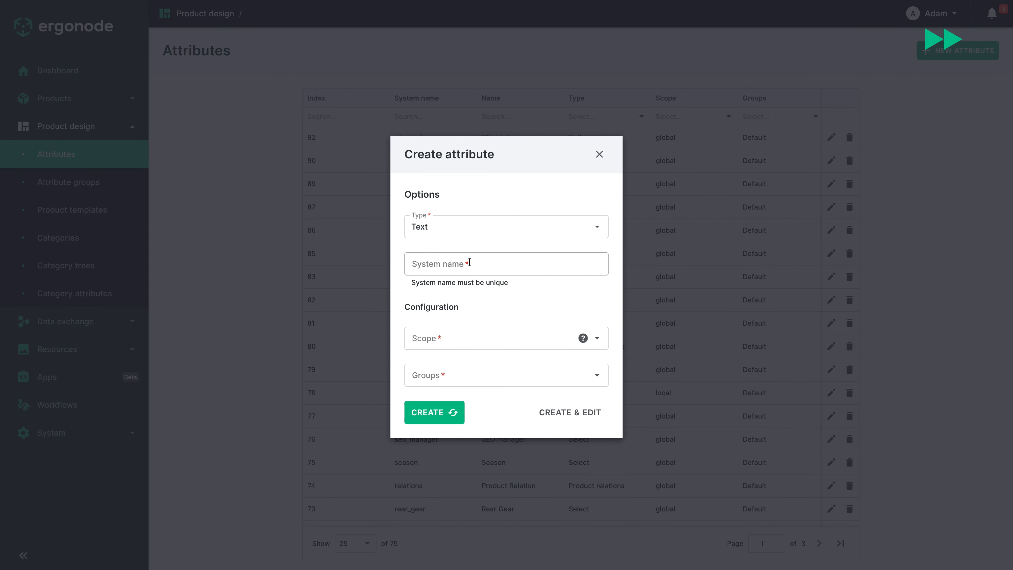
pyautogui.write('category_name')
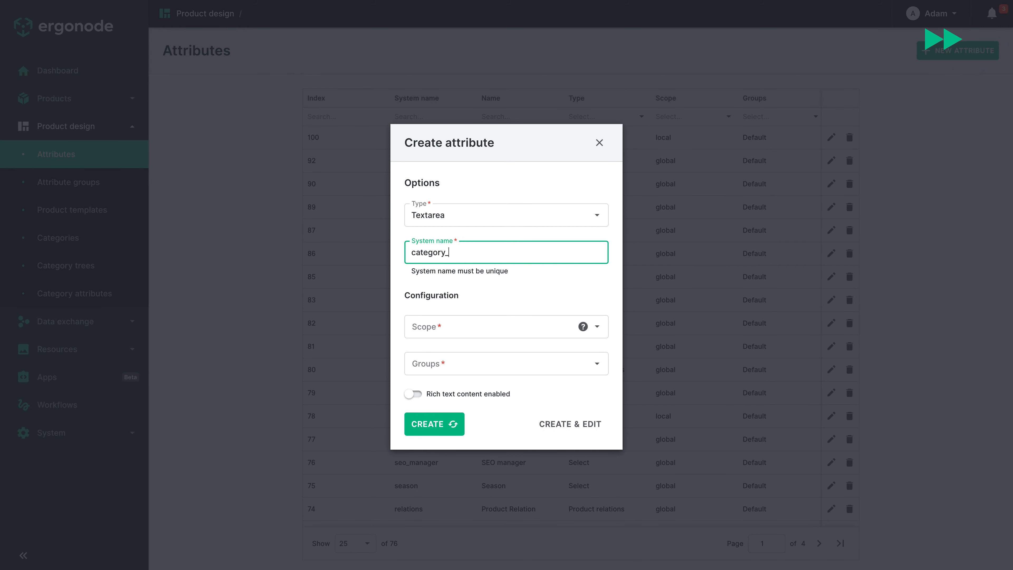
pyautogui.write('descriptio')
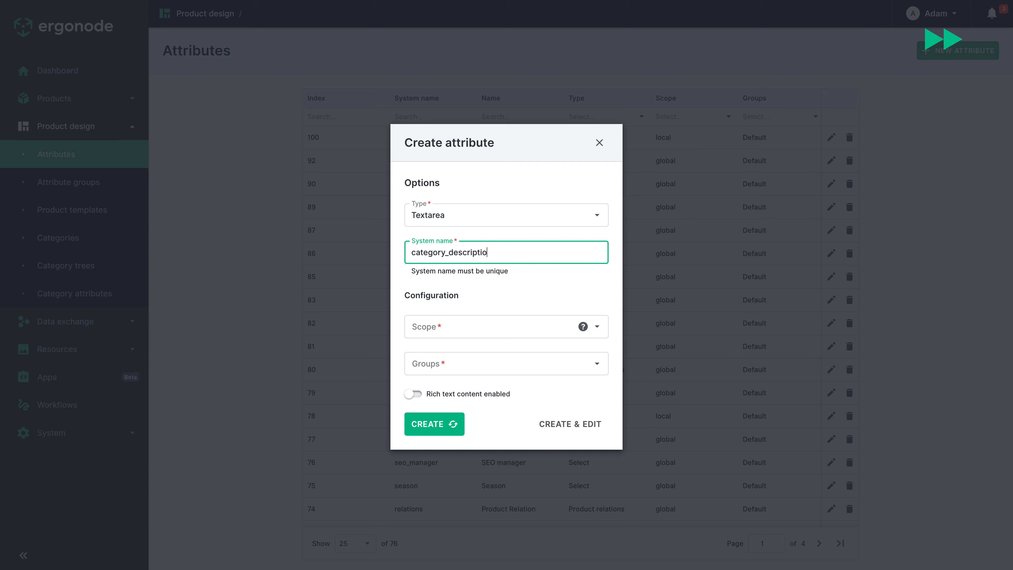
pyautogui.click(506, 215)
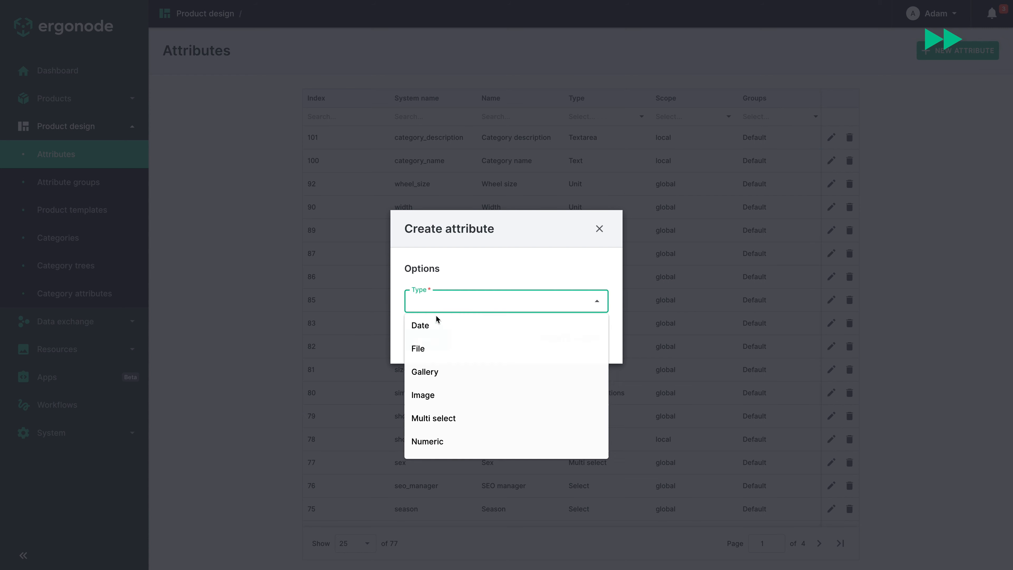
# Step: Create the category_banner Image attribute
pyautogui.click(422, 395)
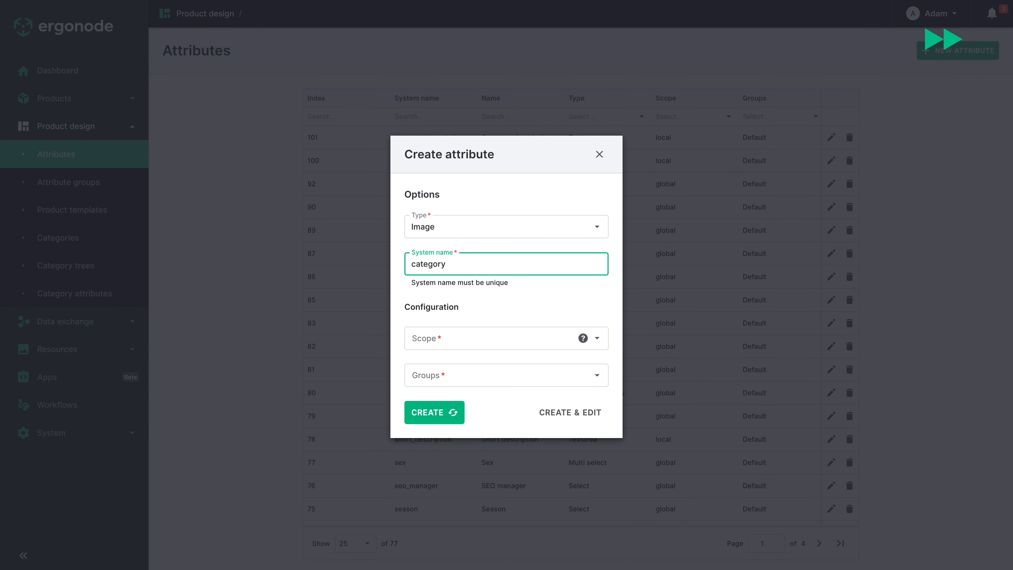
pyautogui.click(434, 412)
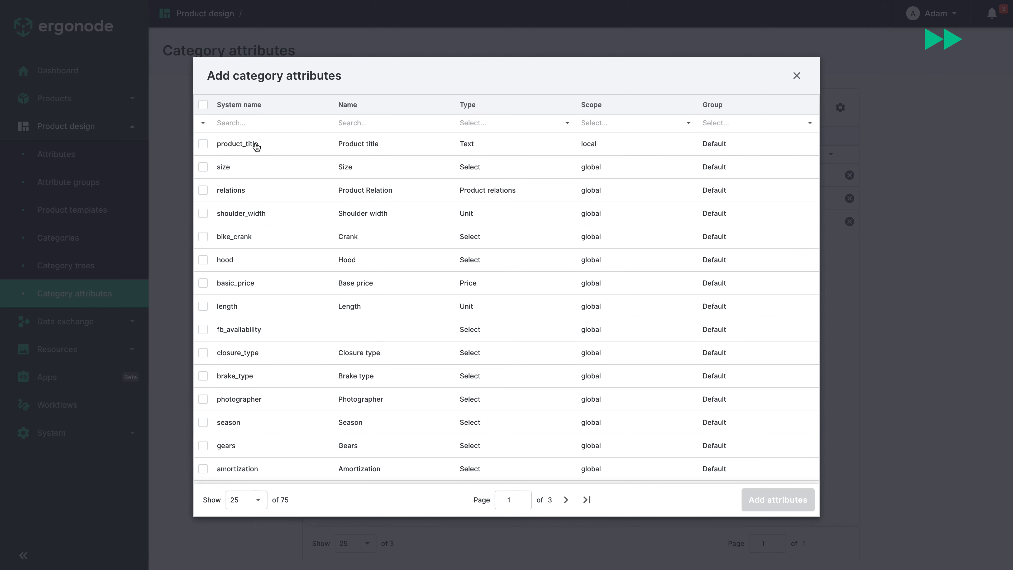
# Step: Assign category_name, category_description and category_banner, remove the old rows, and go to Categories
pyautogui.write('category')
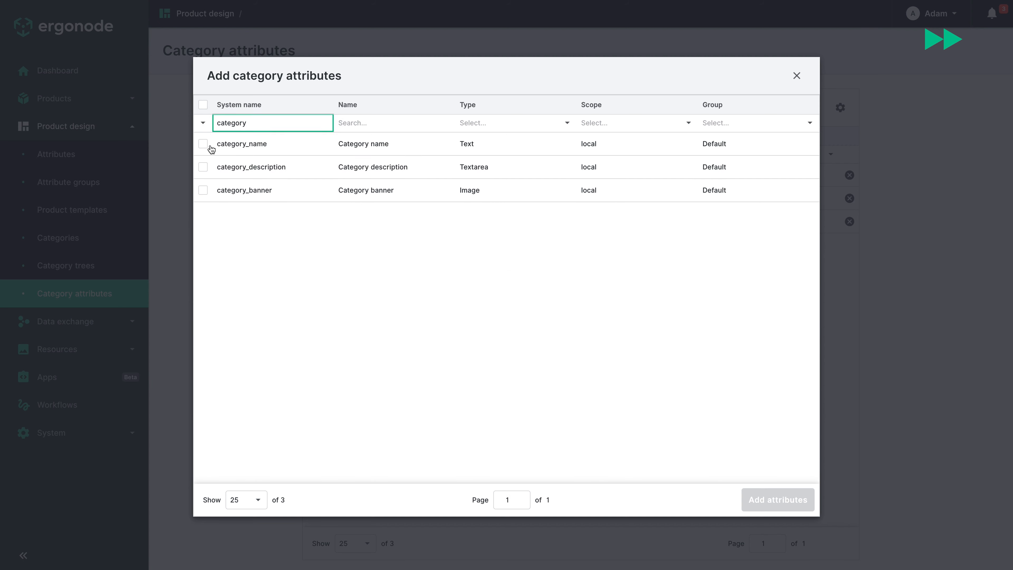
pyautogui.click(778, 498)
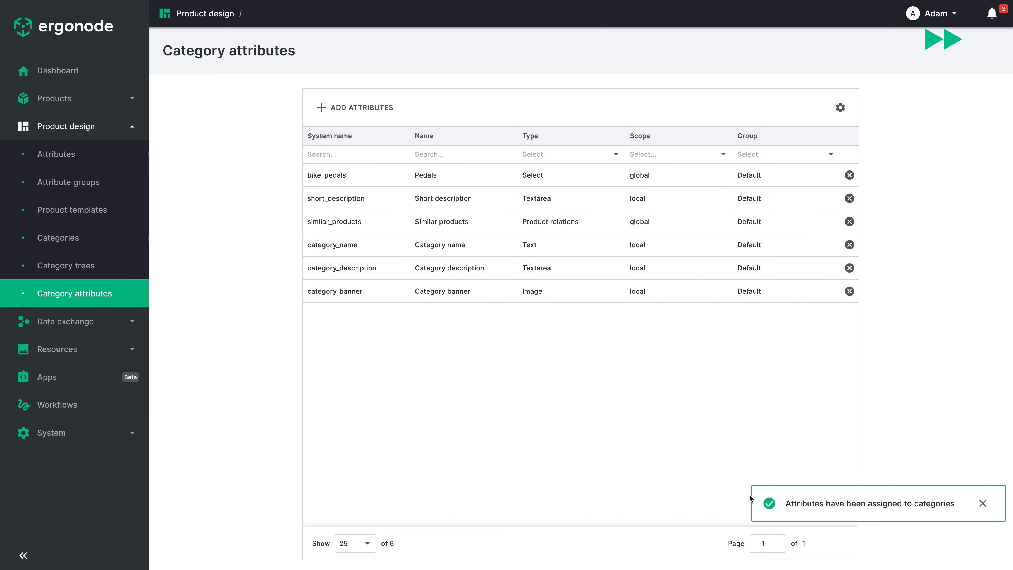
pyautogui.click(849, 175)
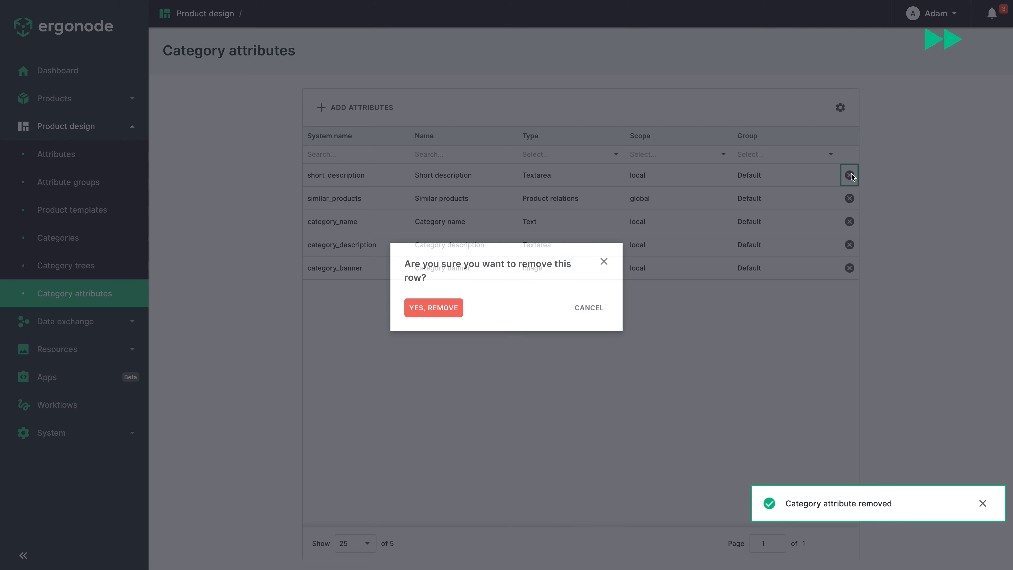
pyautogui.click(433, 308)
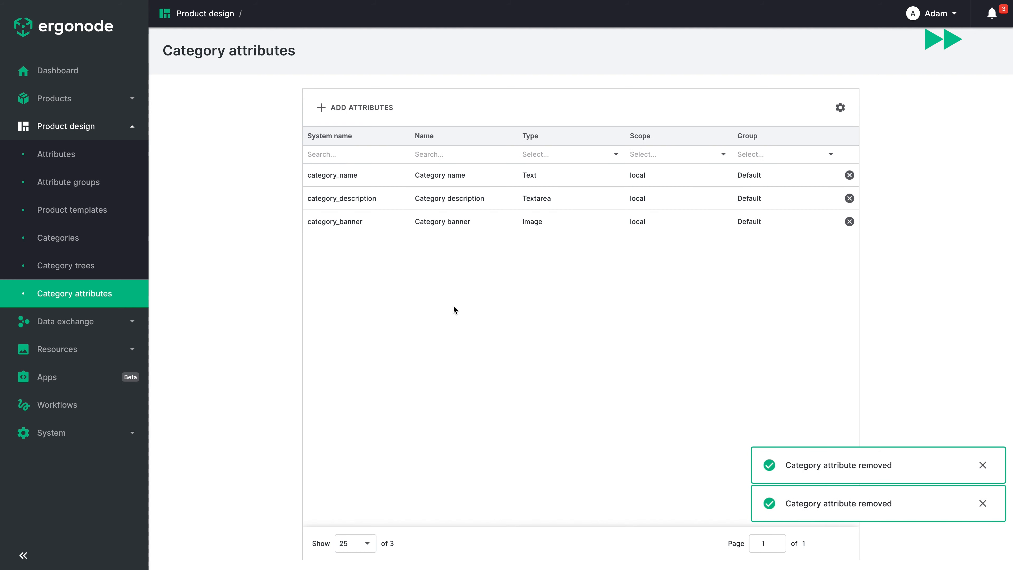
pyautogui.click(57, 238)
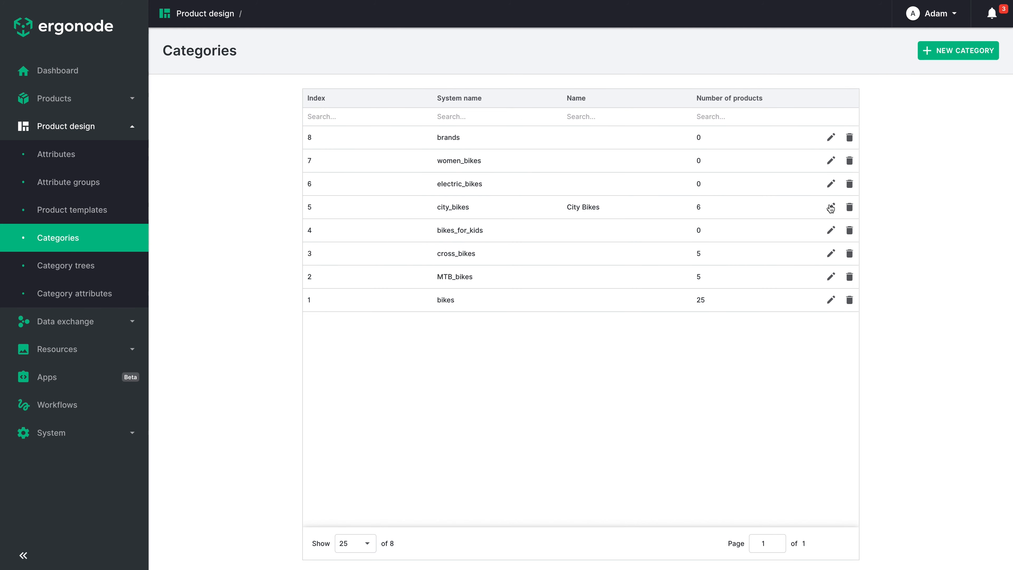
# Step: Fill city_bikes with name Urban Bikes, the description, and Artboard 1.jpg as banner
pyautogui.click(831, 207)
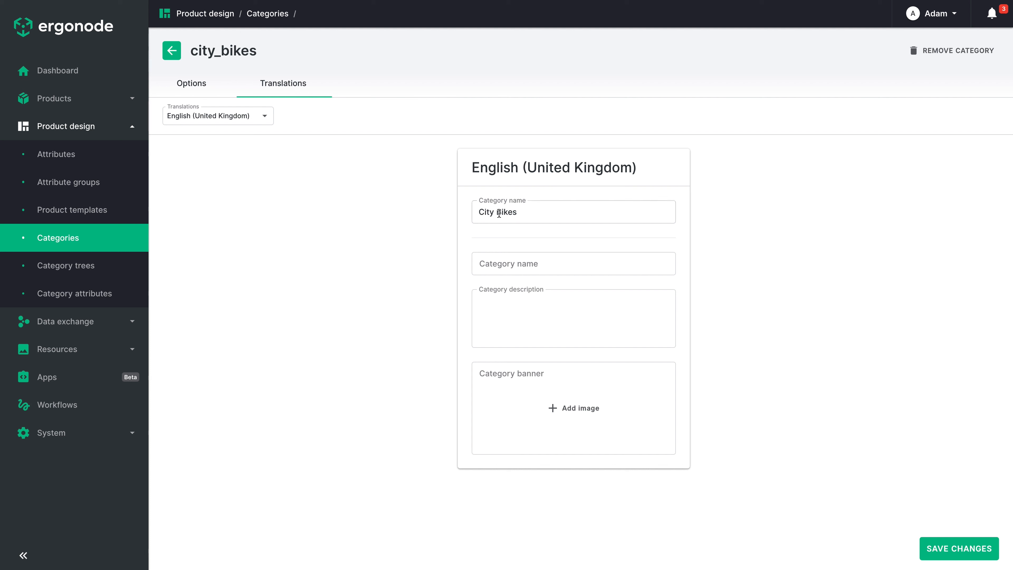
pyautogui.write('Ur')
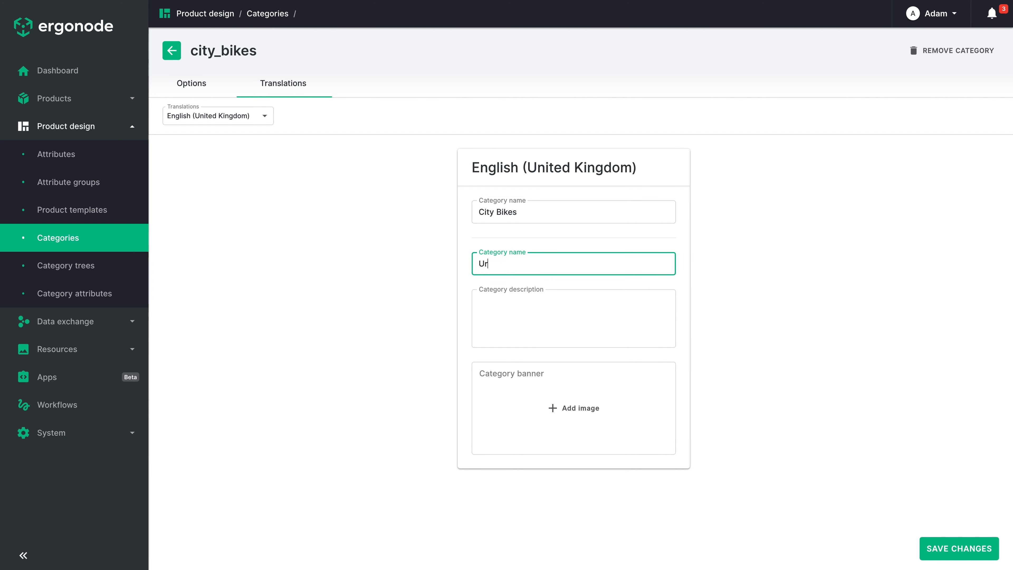
pyautogui.write('rban Bikes')
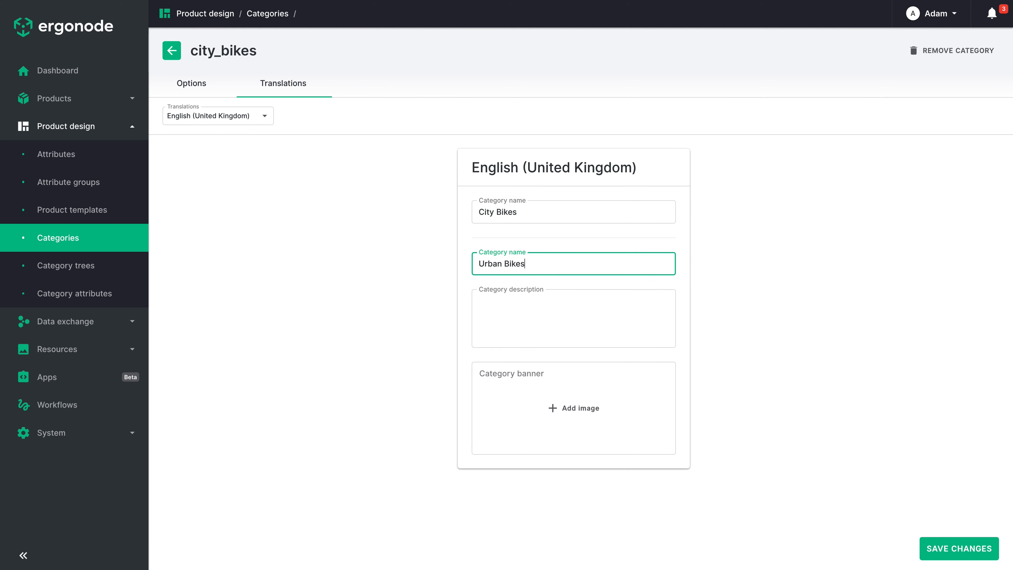
pyautogui.click(573, 408)
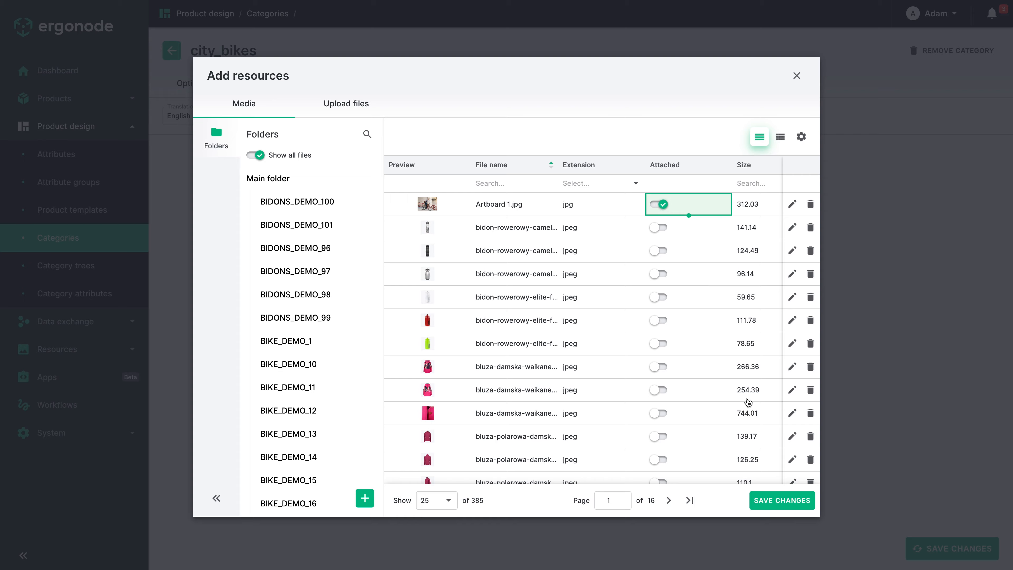
pyautogui.click(780, 500)
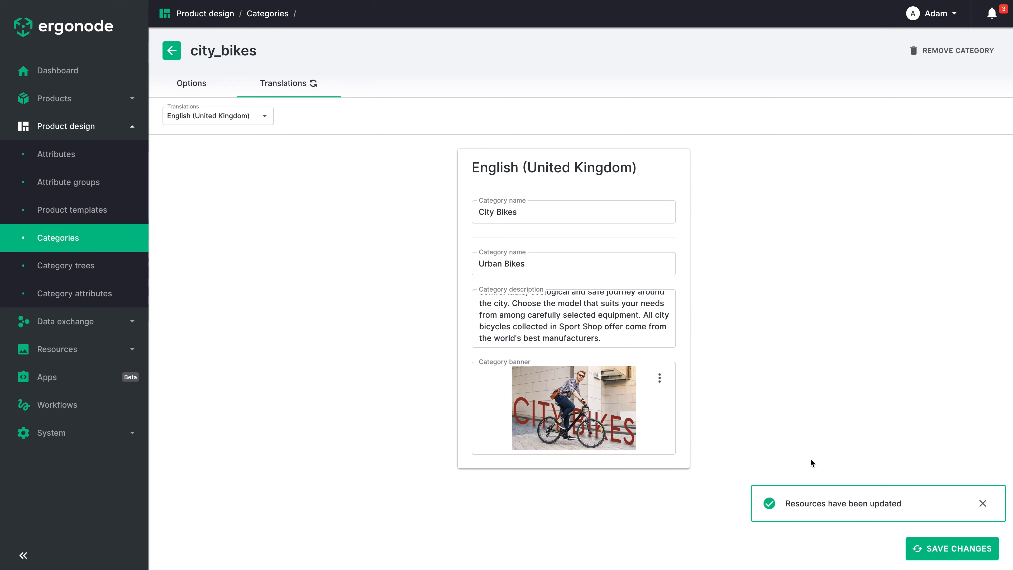